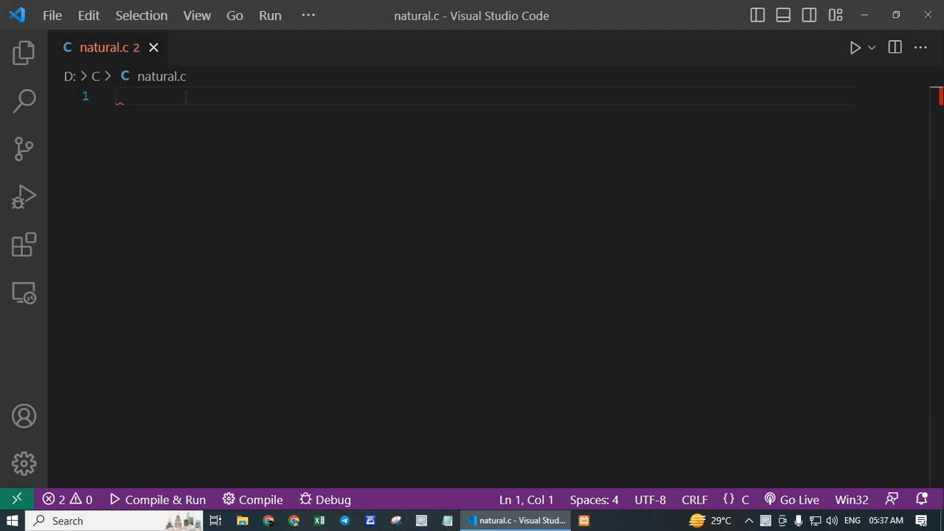
Add #include <stdio.h> as line 1 of natural.c, with a new line below
type("#include<stdio.h>")
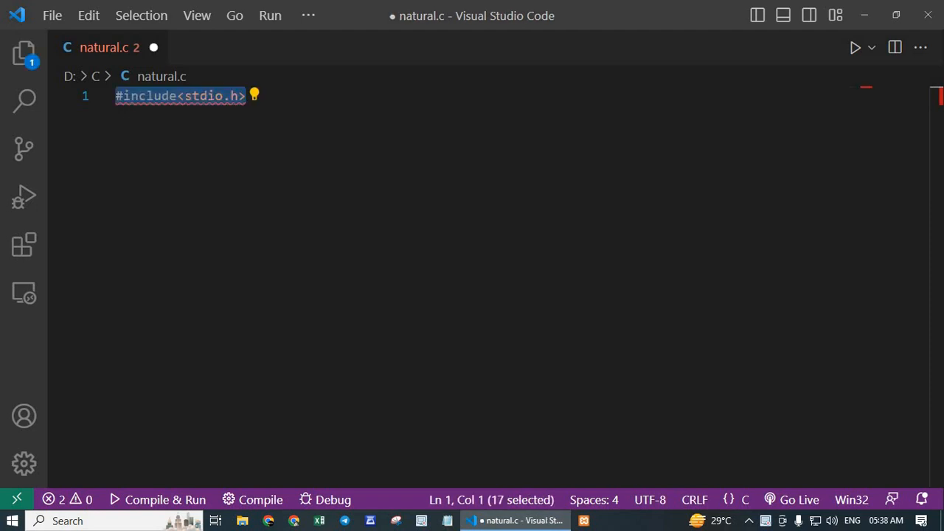
type("#")
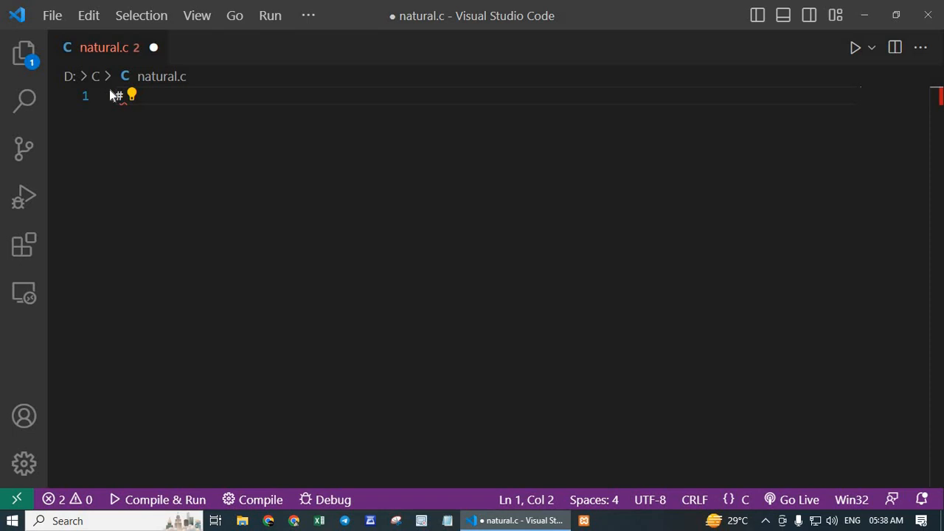
type("include")
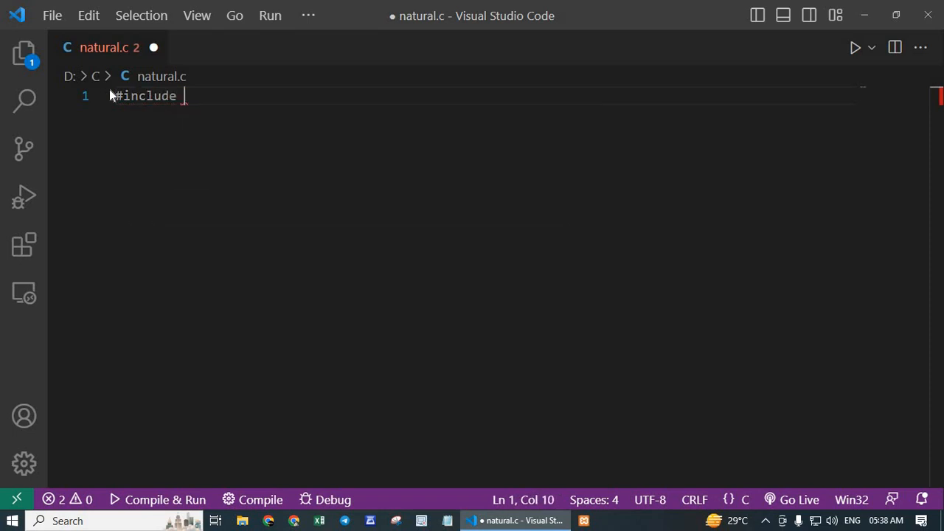
type("<std")
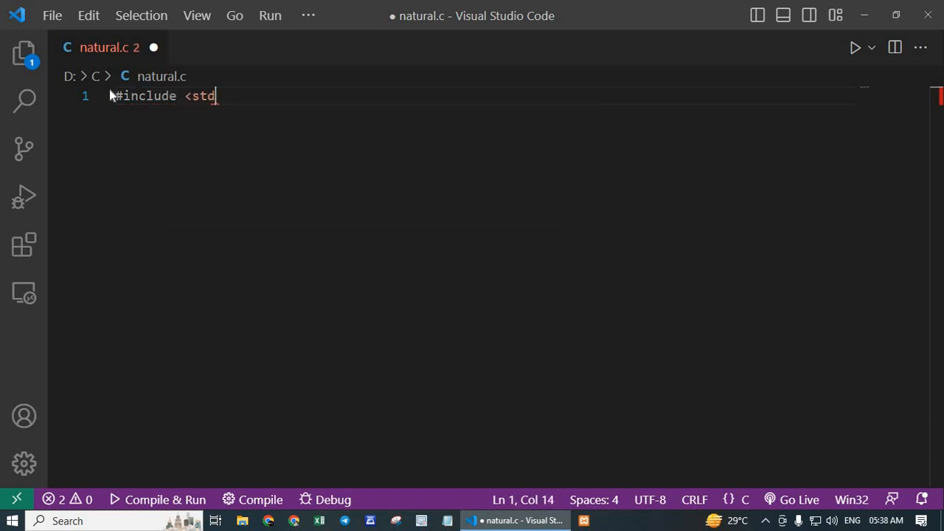
type("io.h>")
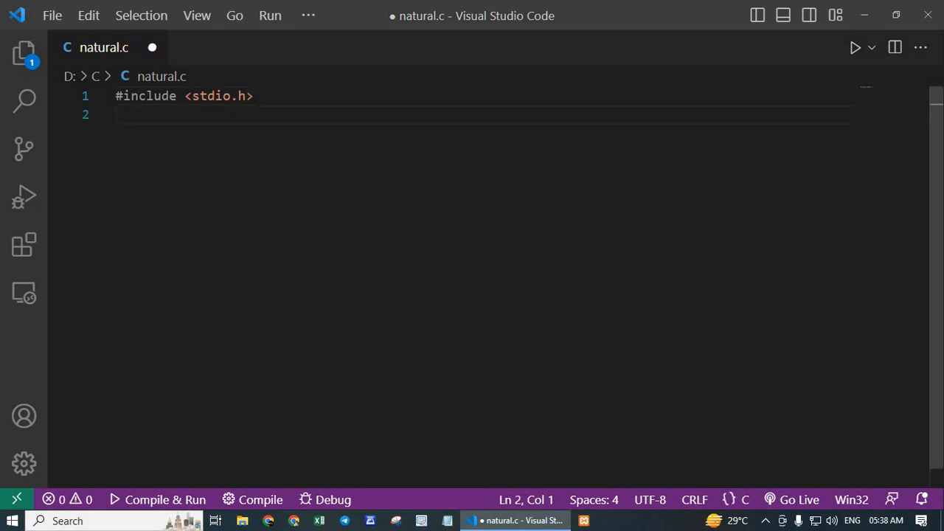
mouse_move(111, 96)
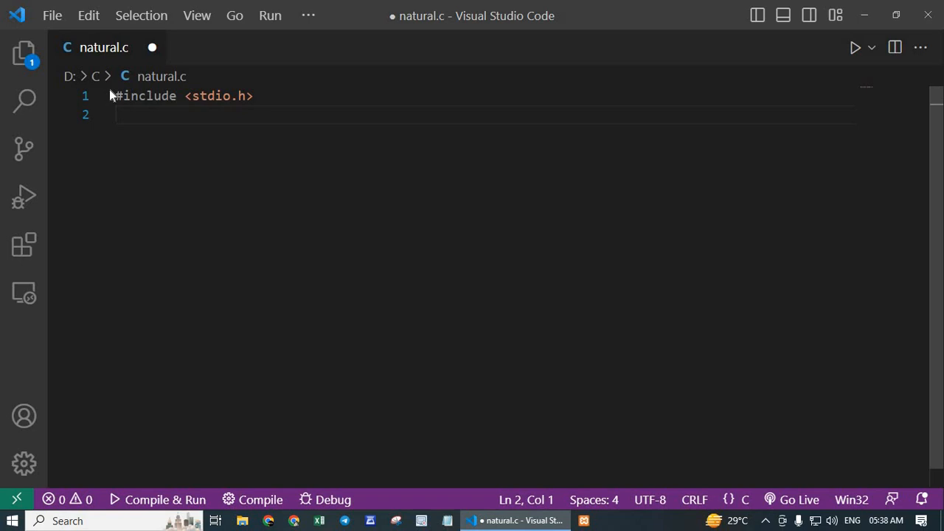
key("Enter")
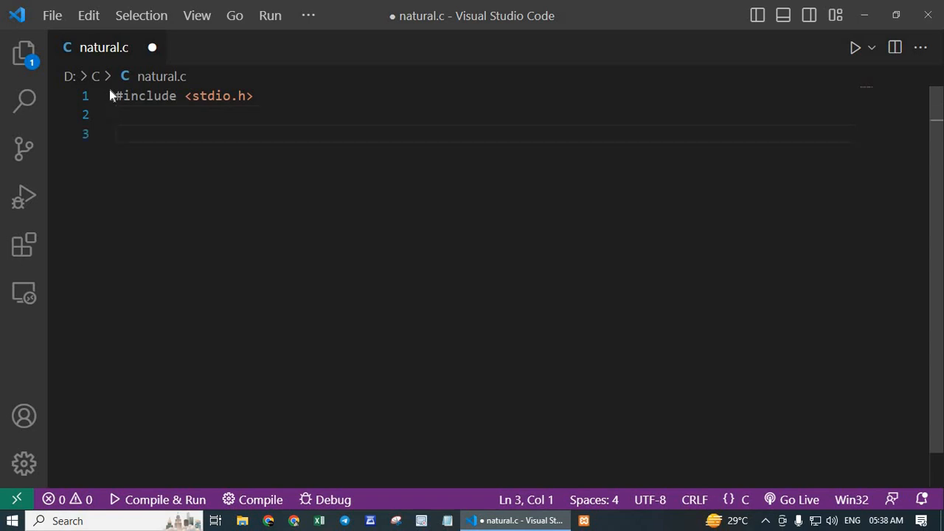
Write int main(){ } with an empty auto-closed body after the include
type("int ma")
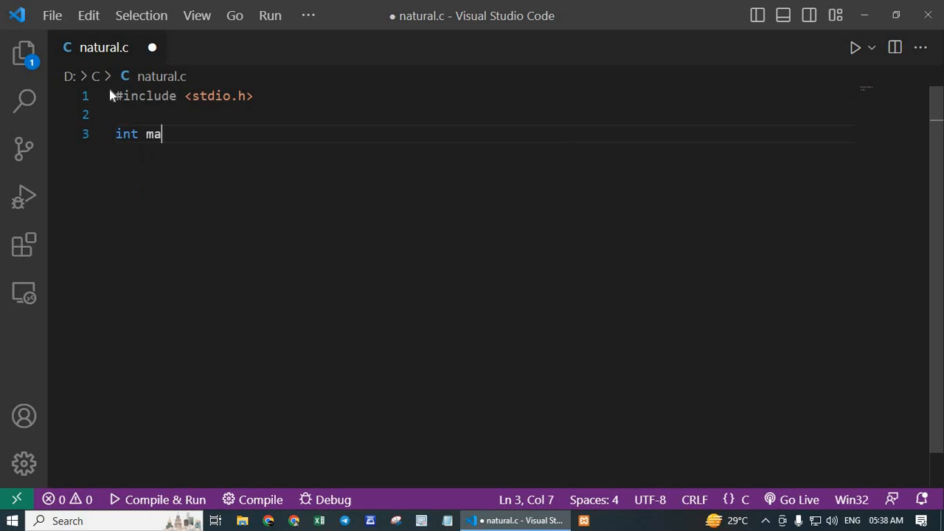
type("in()")
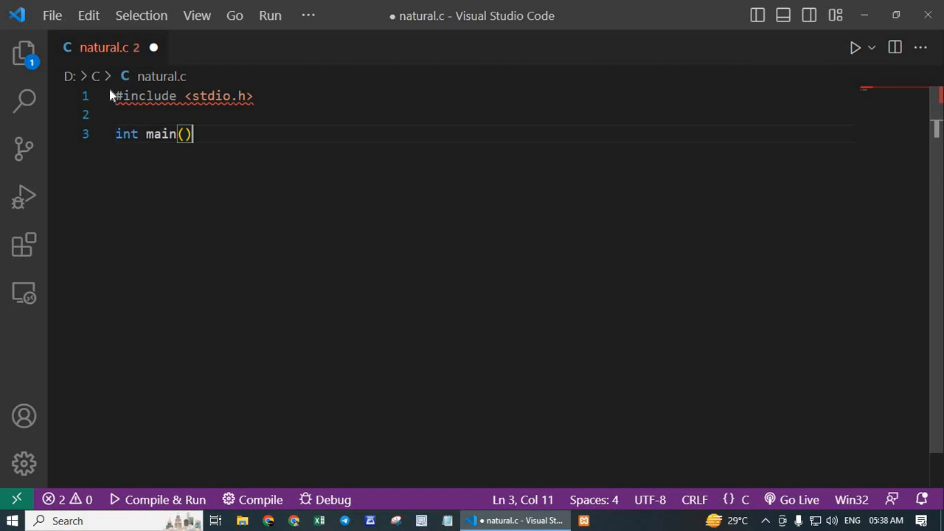
type("{")
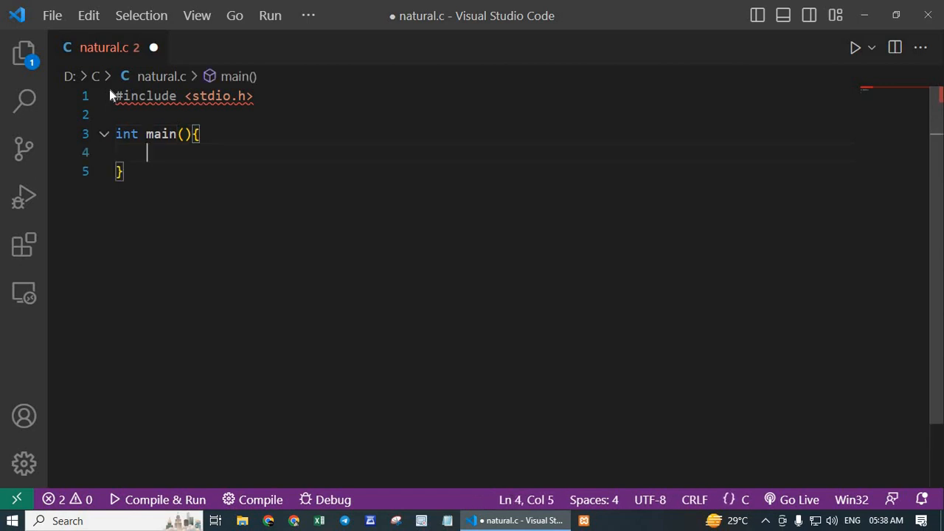
Declare int n, sum; as the first line inside main
type("int n,")
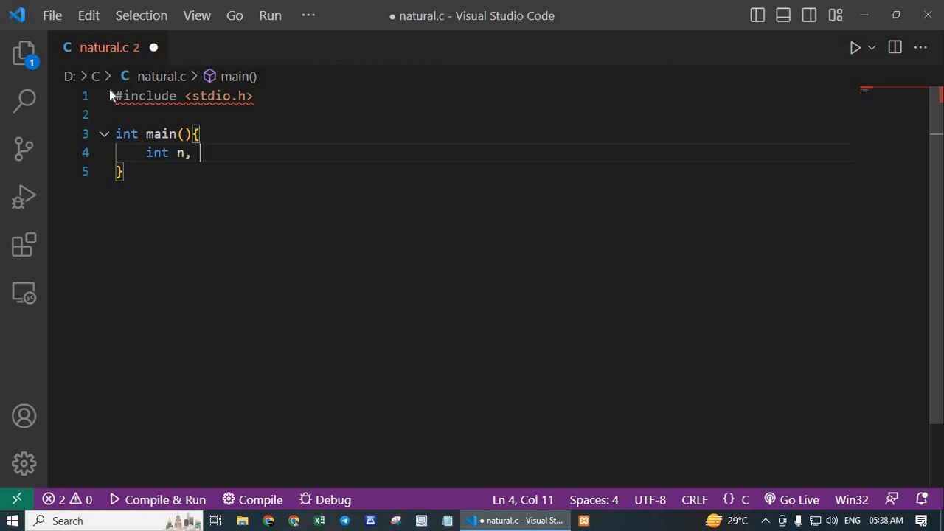
type("sum;")
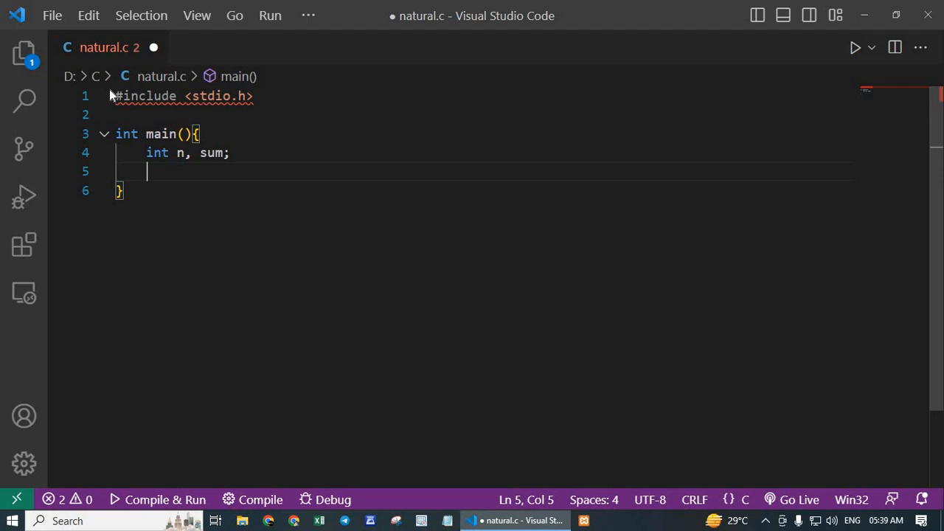
Add printf("Enter a positive integer n: "); after the declarations
type("printf")
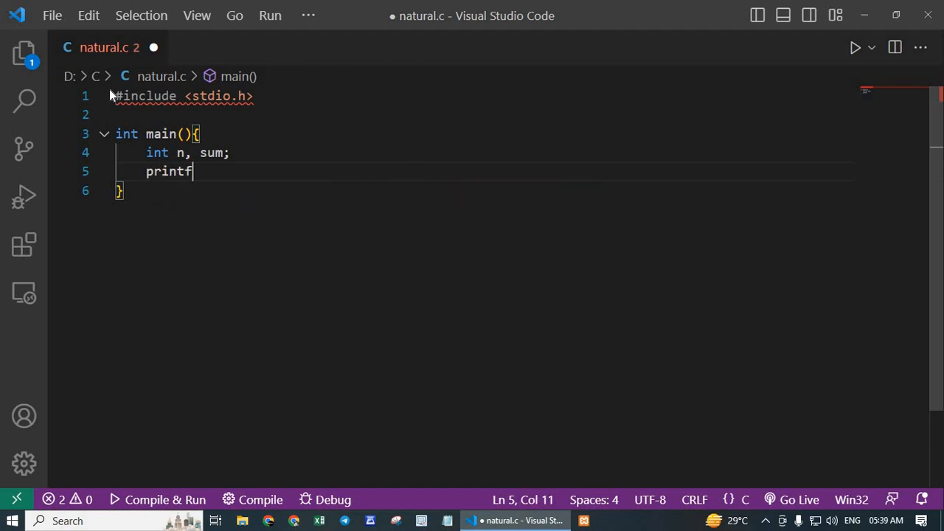
type("()")
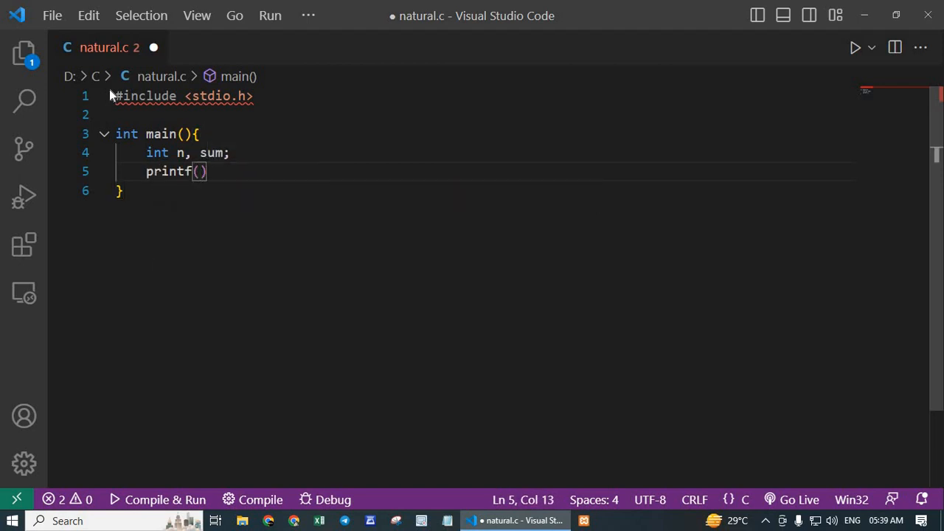
type(";")
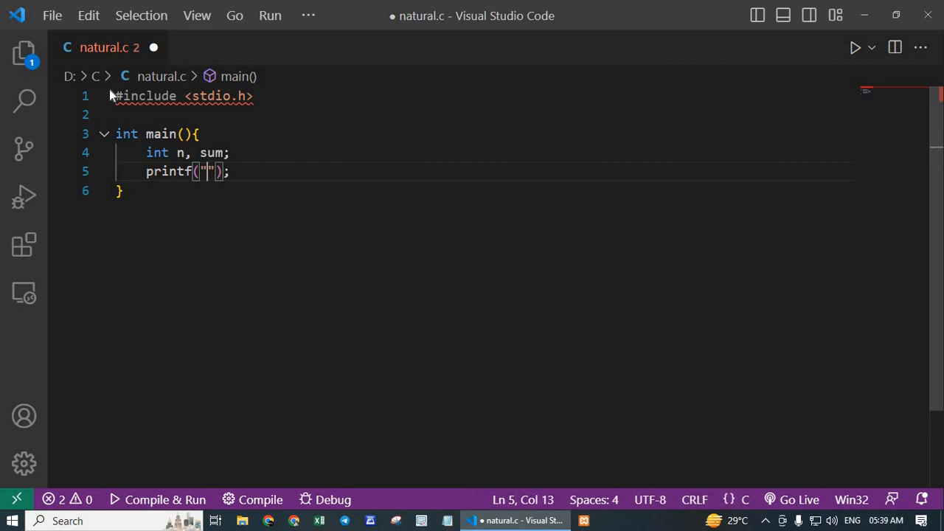
type("Ene")
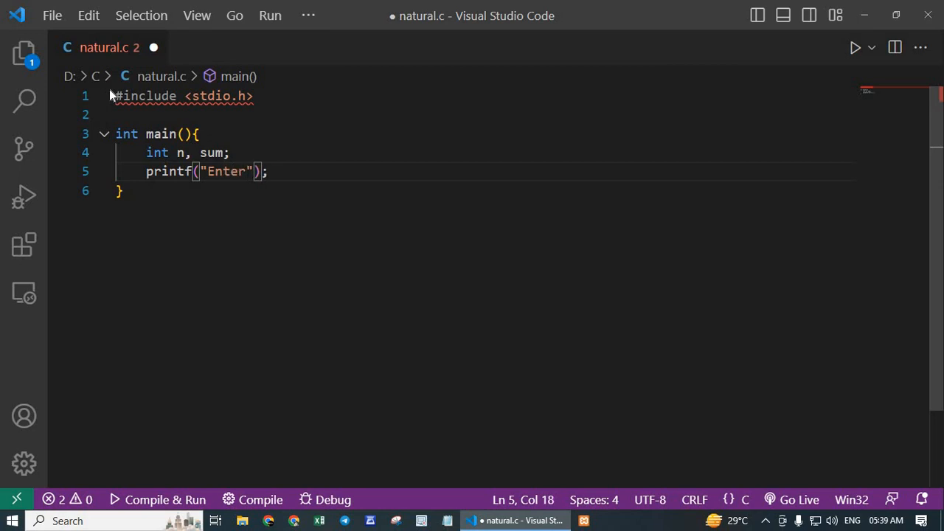
type("a positi")
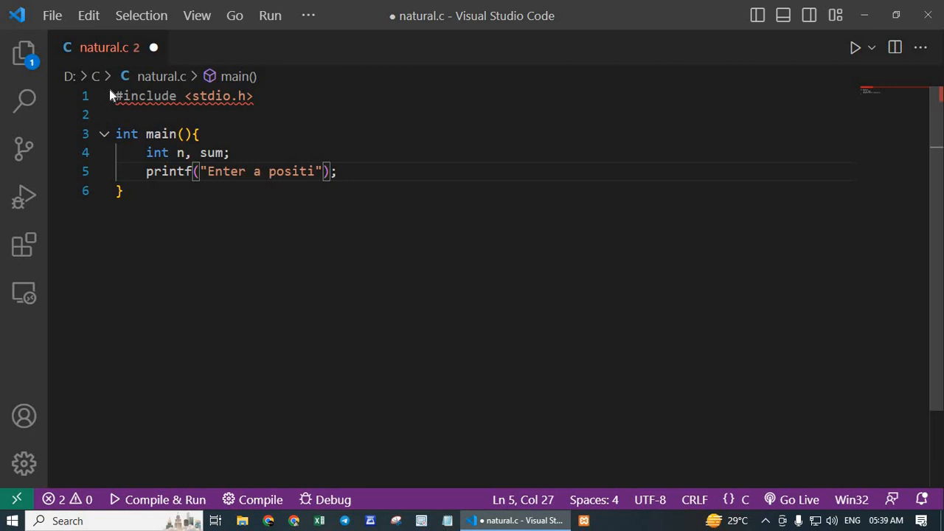
type("ve in")
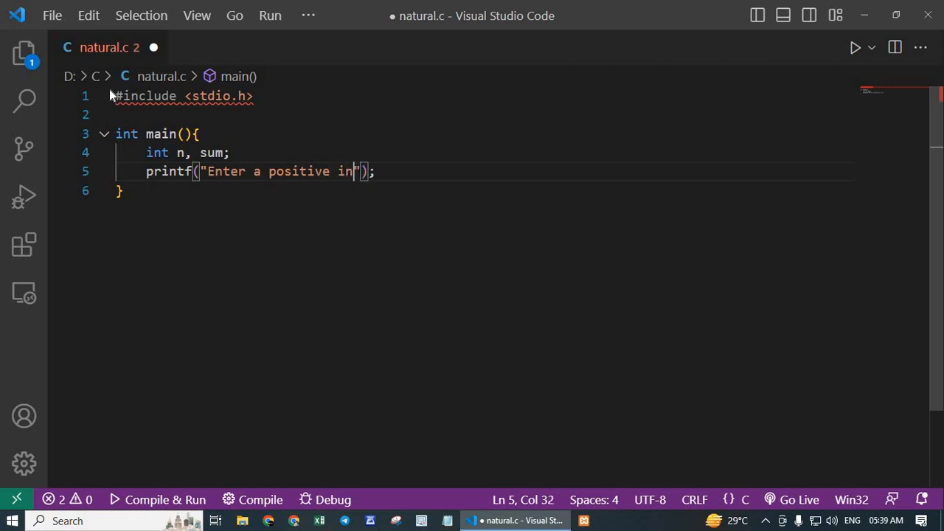
type("teger")
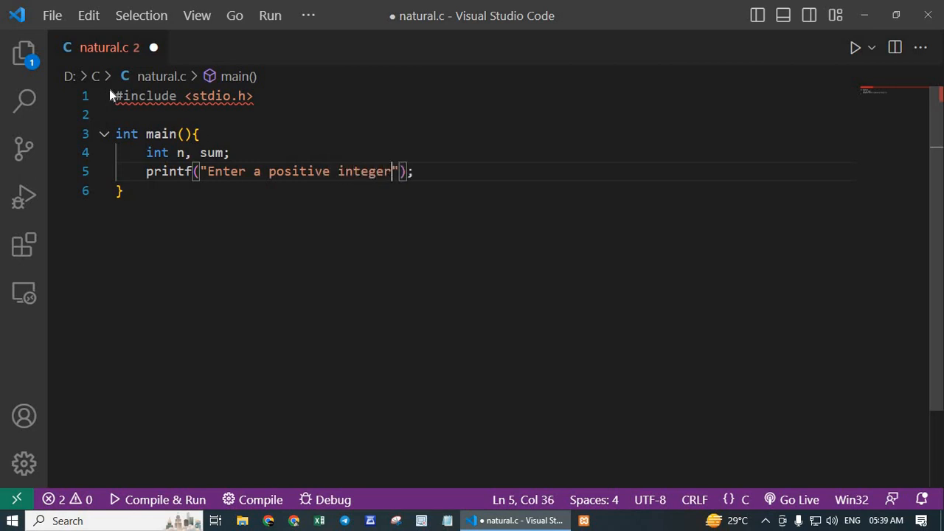
type("n:")
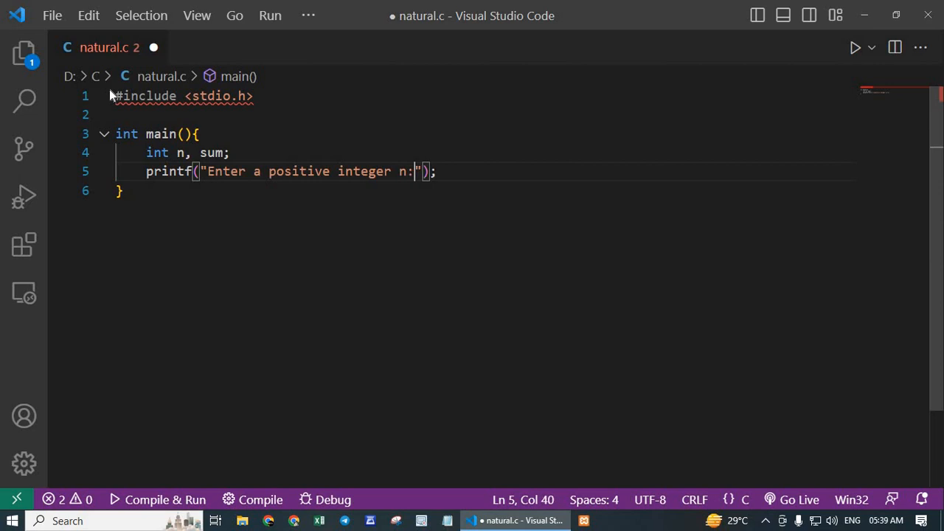
type("\" \"")
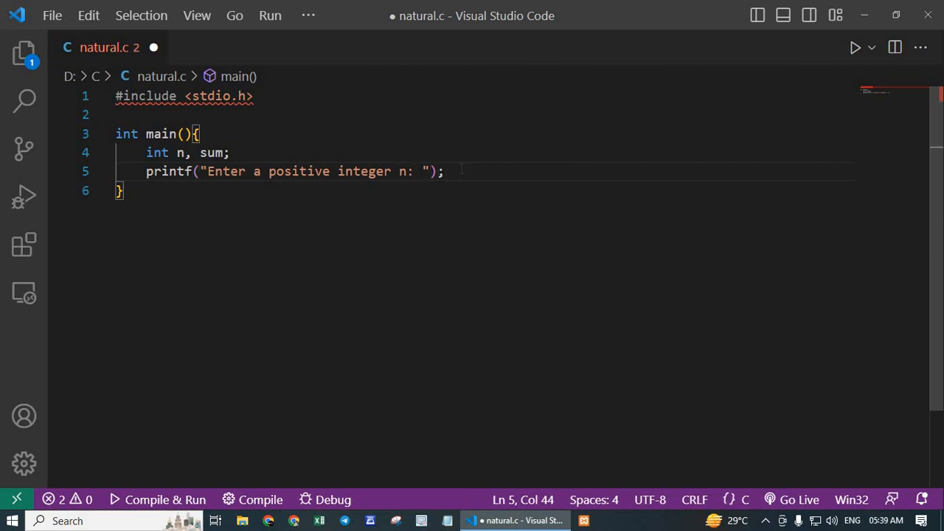
Add scanf("%d", &n); below the prompt to read the integer into n
type("sc")
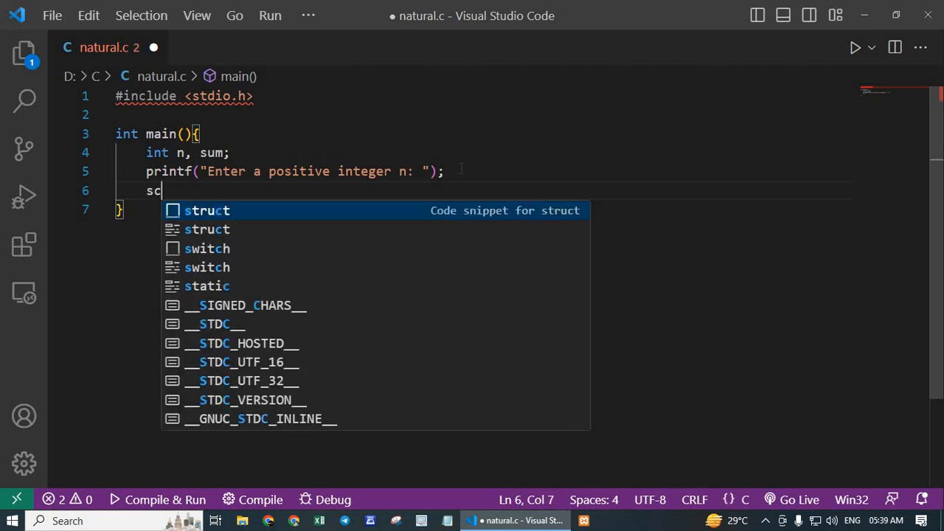
type("anf();")
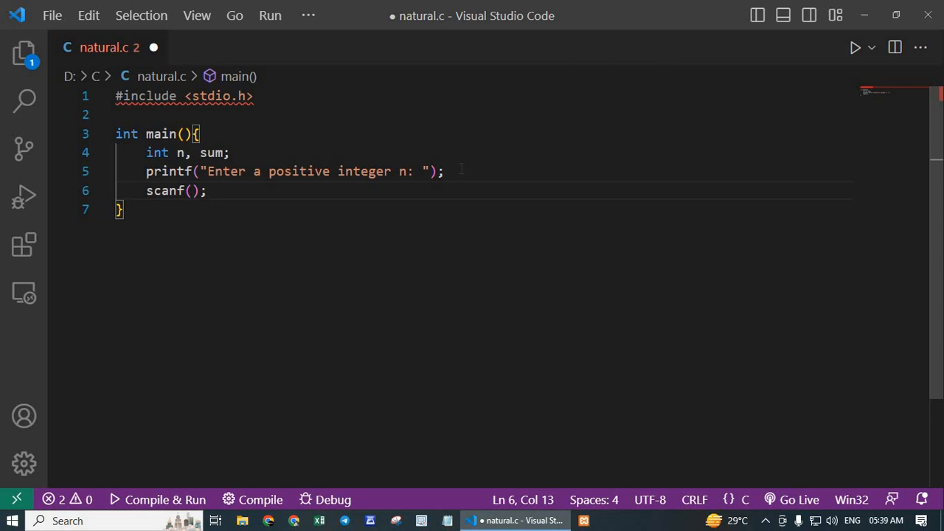
type("\"\"")
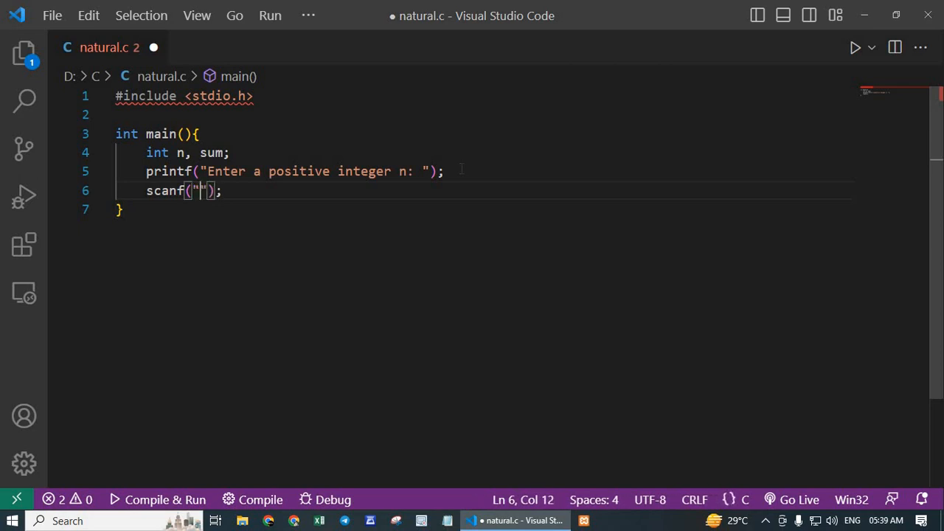
type("%d")
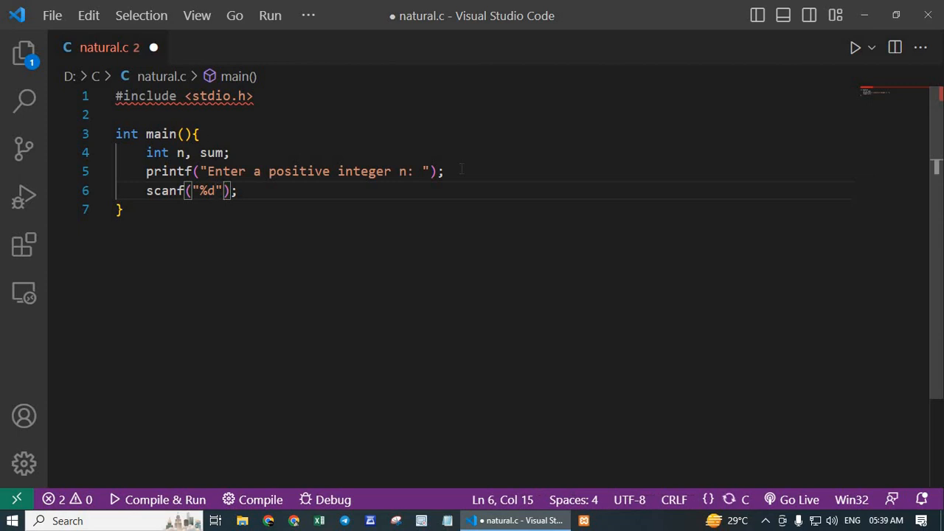
type(",")
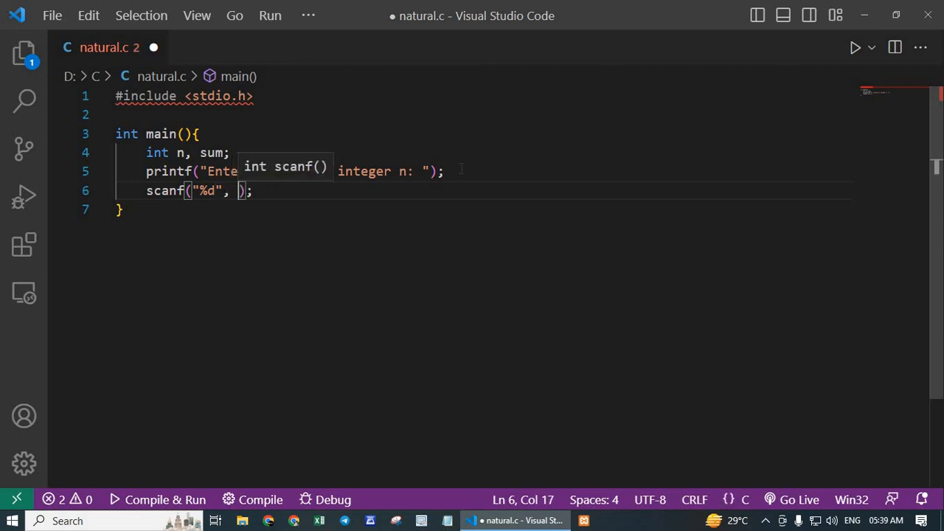
type("&n")
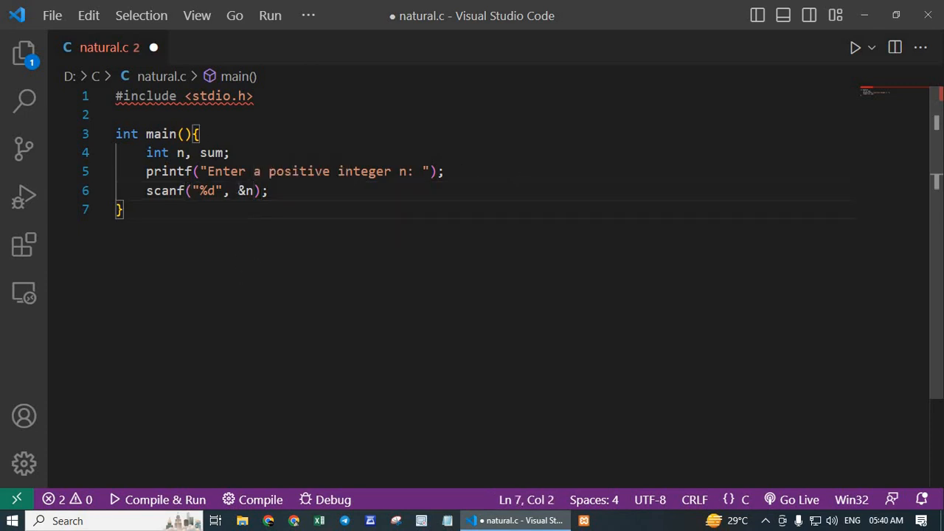
double_click(245, 191)
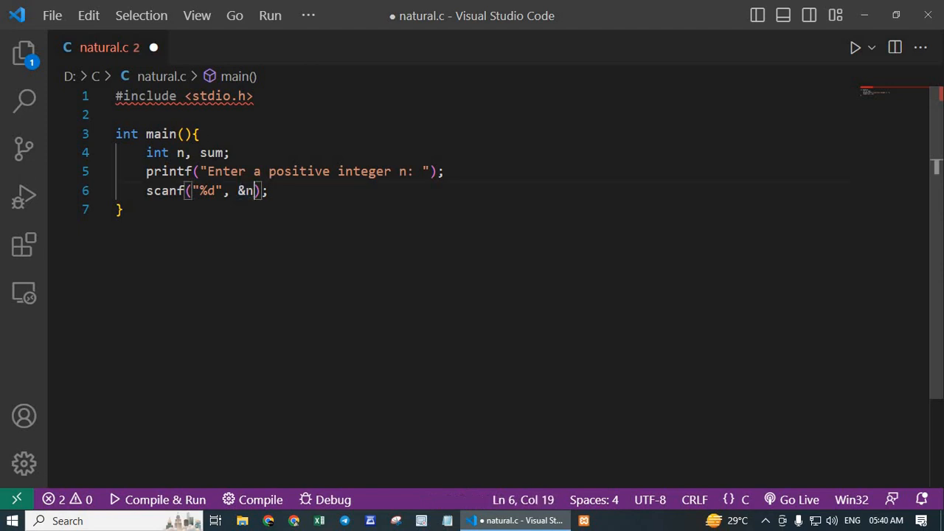
double_click(249, 190)
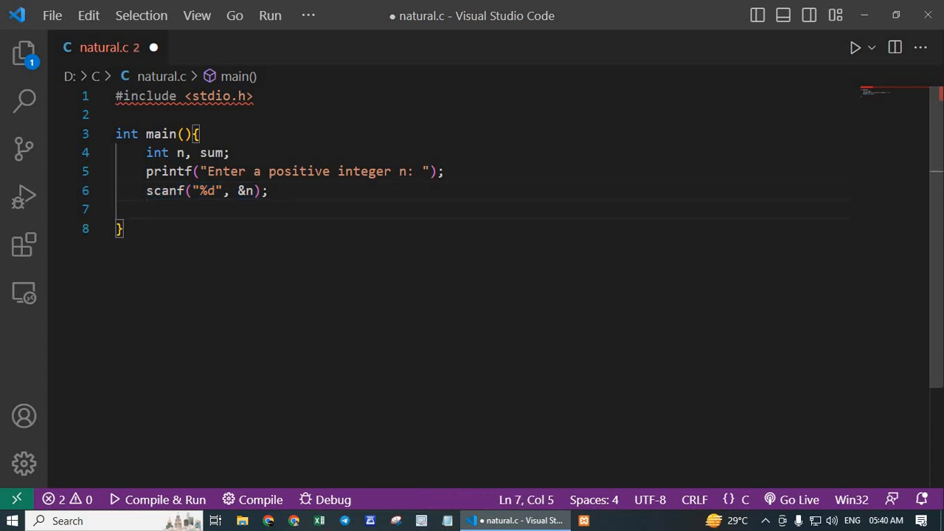
Add sum = (n*(n+1))/2; and begin the next printf line
type("sum =")
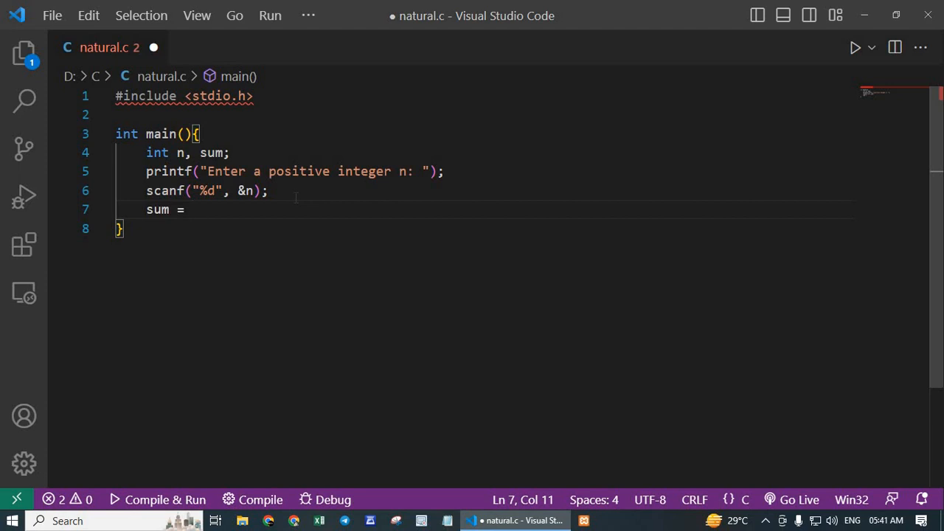
type("(")
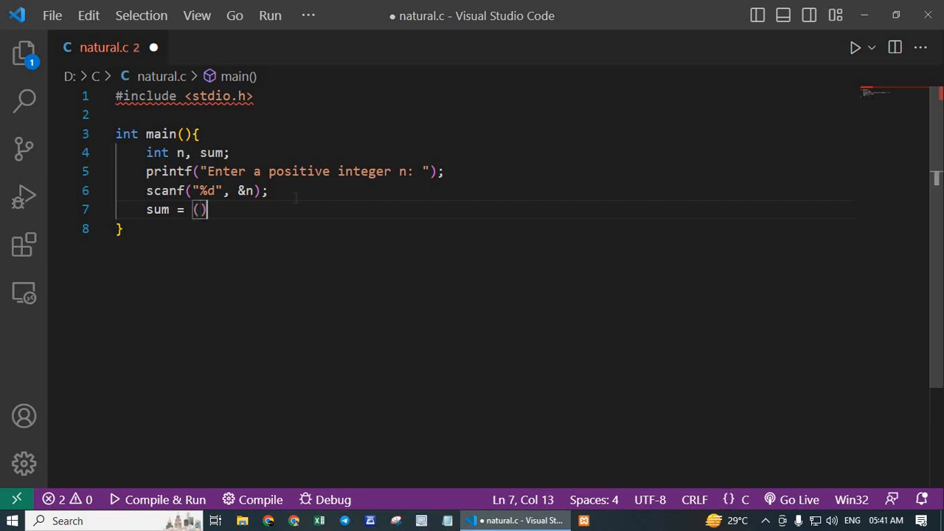
type("n")
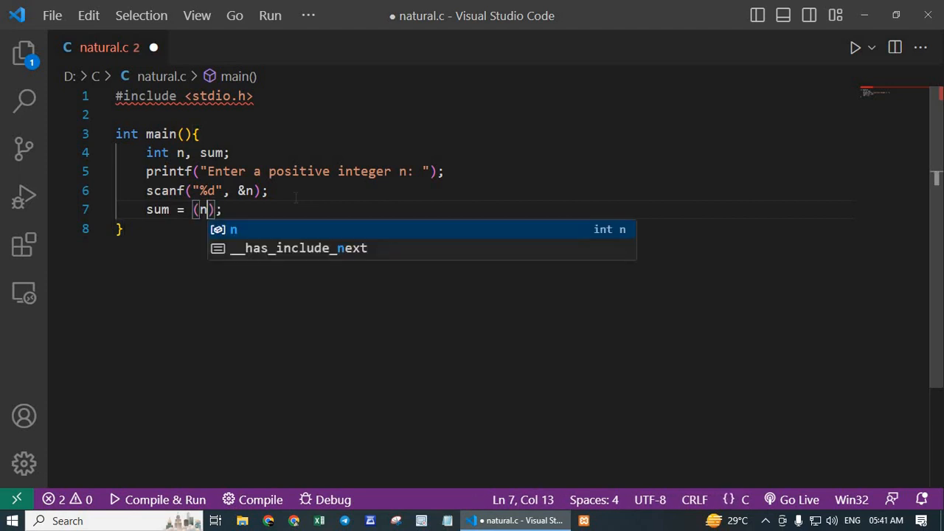
type("*")
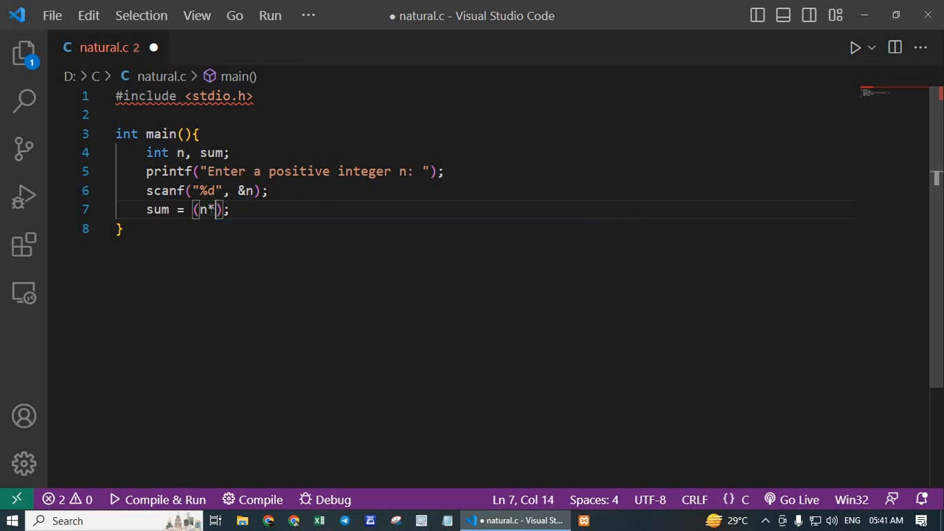
type("(n+")
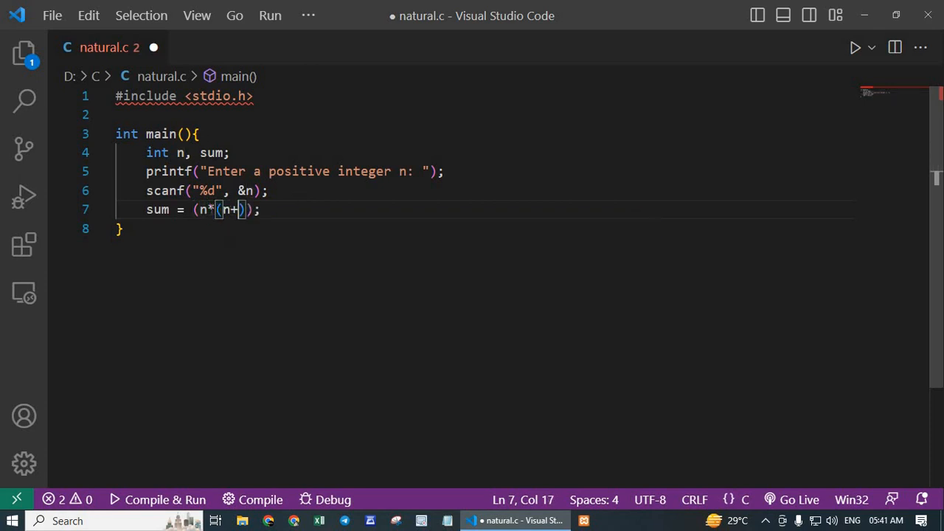
type("1")
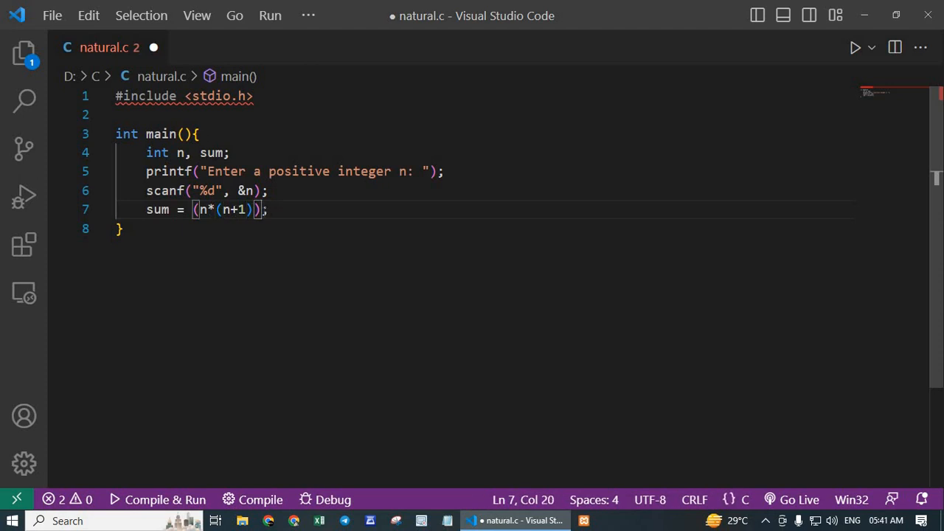
type("/2")
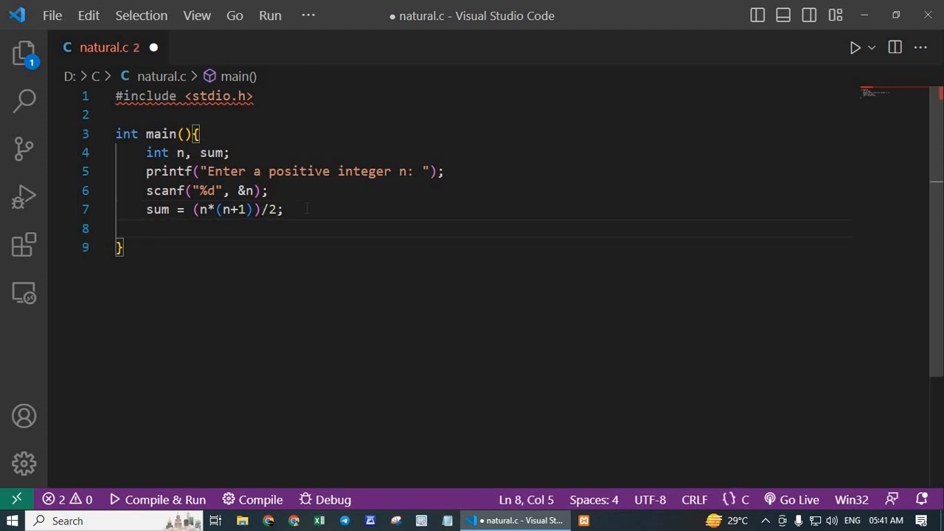
type("pri")
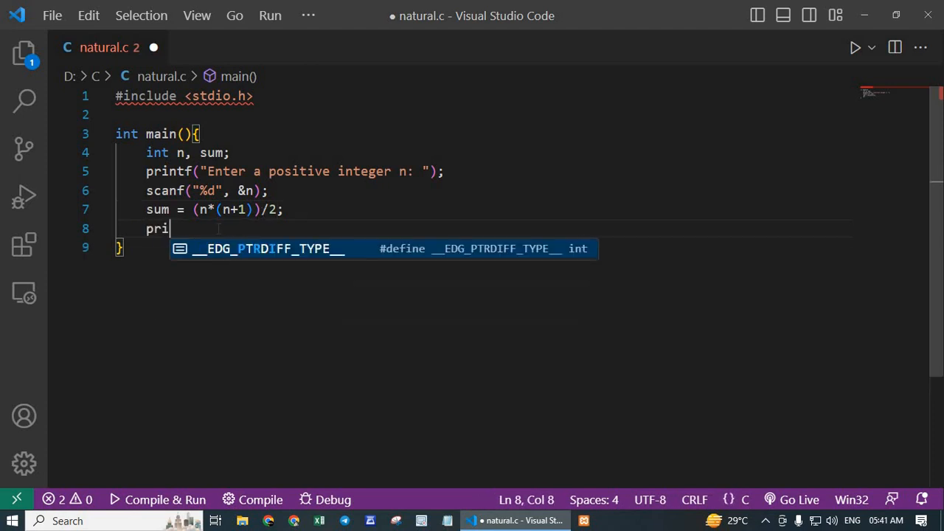
Complete printf("The sum of the first %d natural numbers is: %d\n", n, sum);
type("ntf")
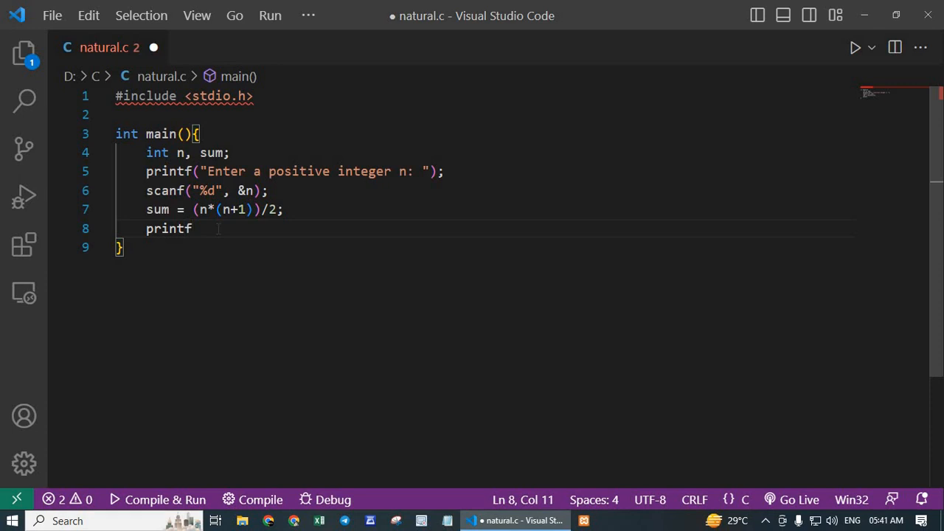
type("();")
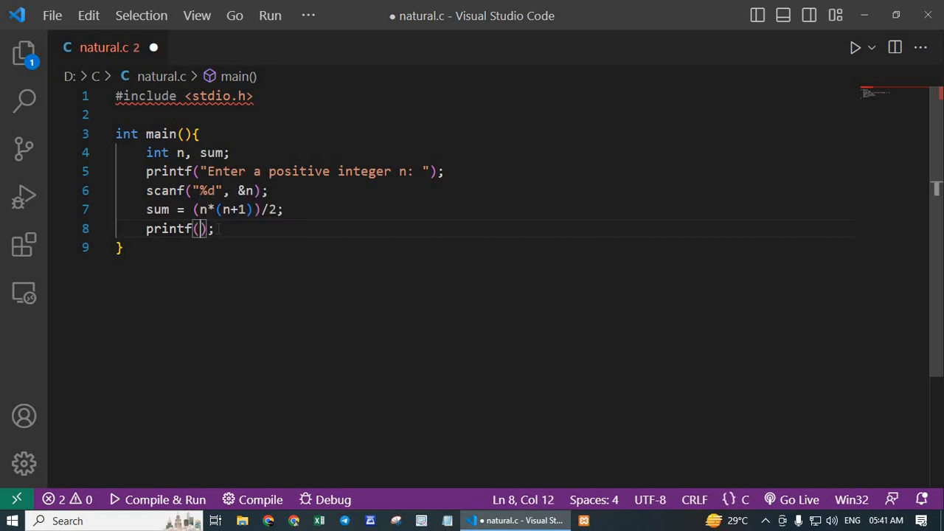
type("\"T")
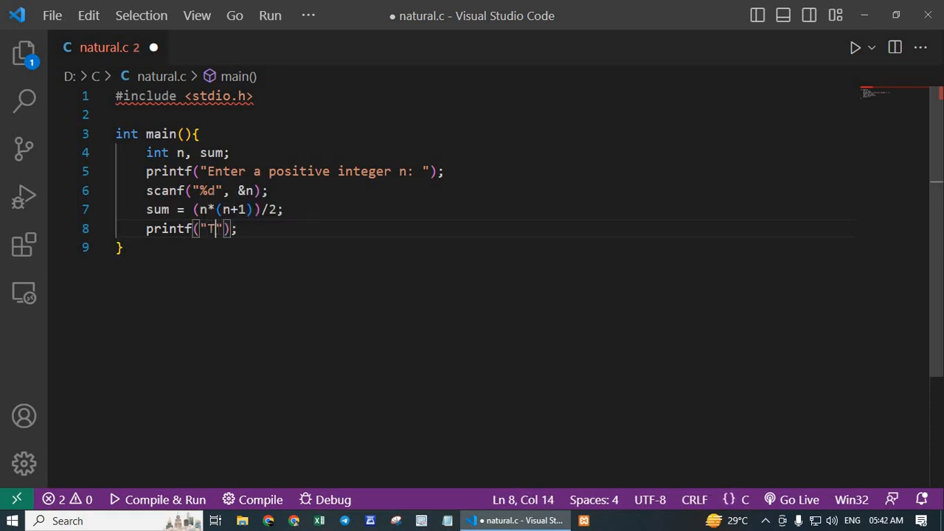
type("he sum of the first")
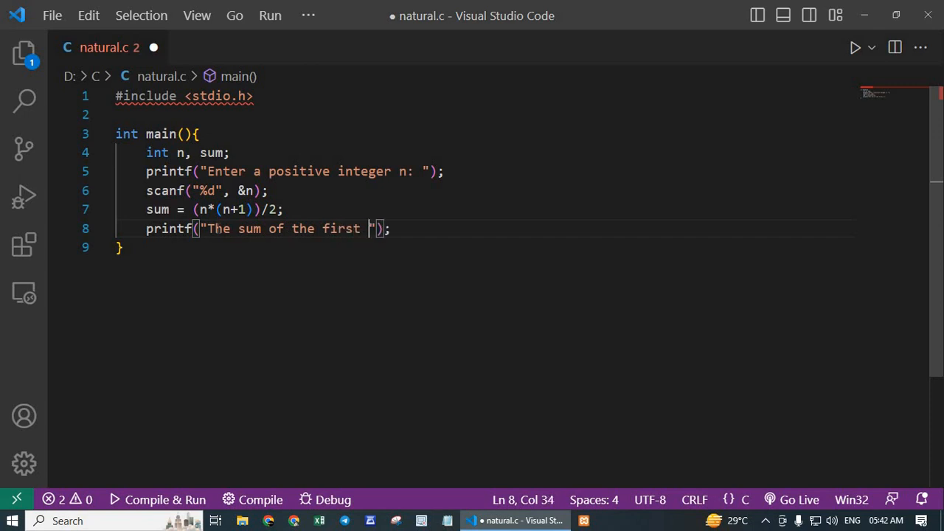
type("%d")
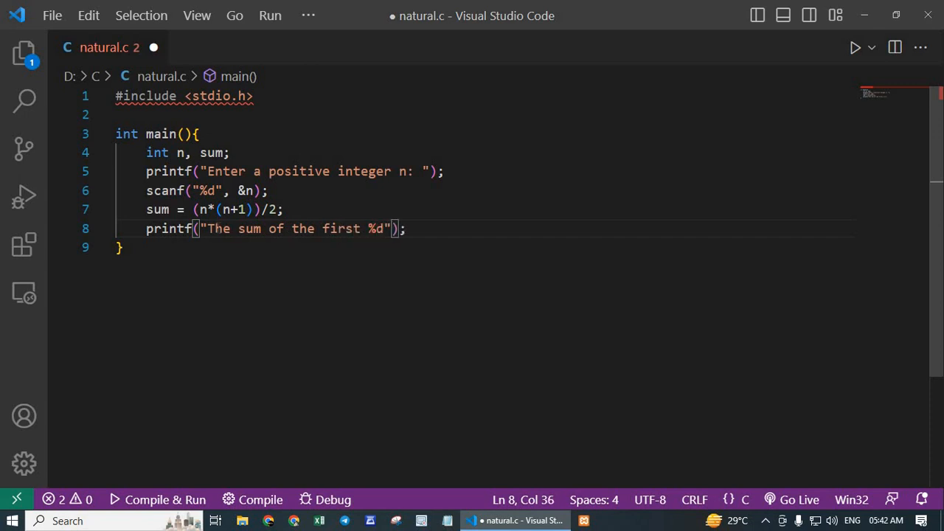
type("na")
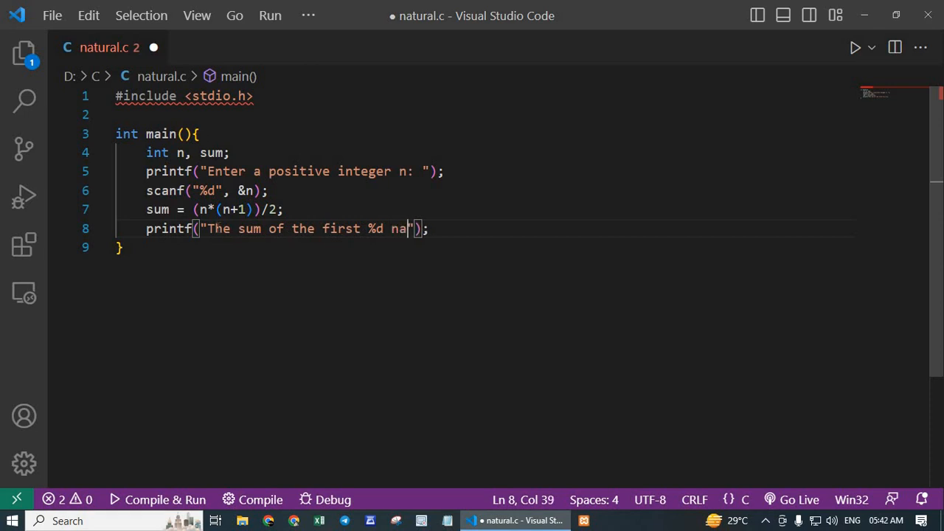
type("tural num")
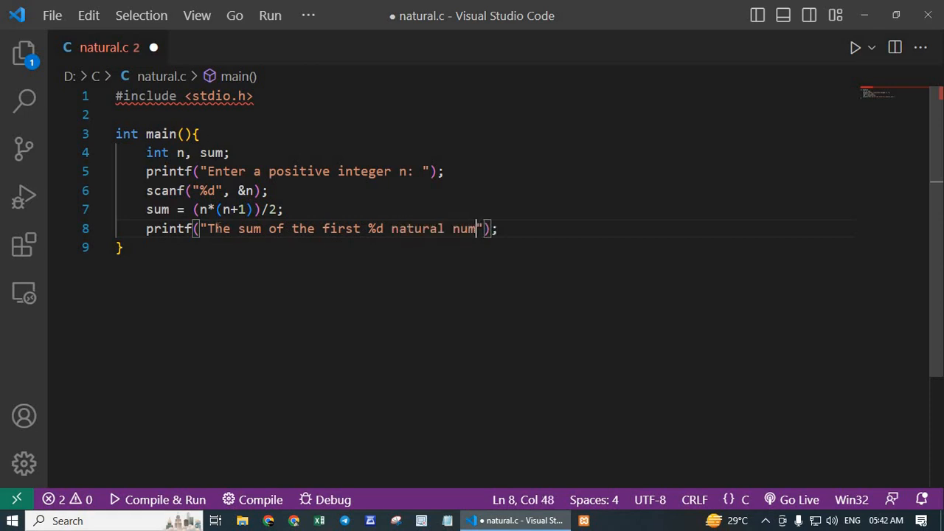
type("bers is:")
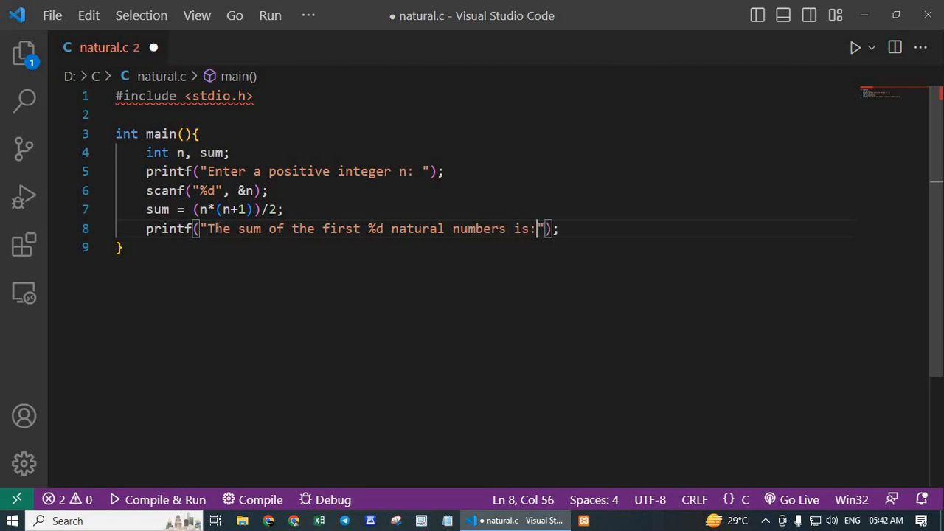
type("%d")
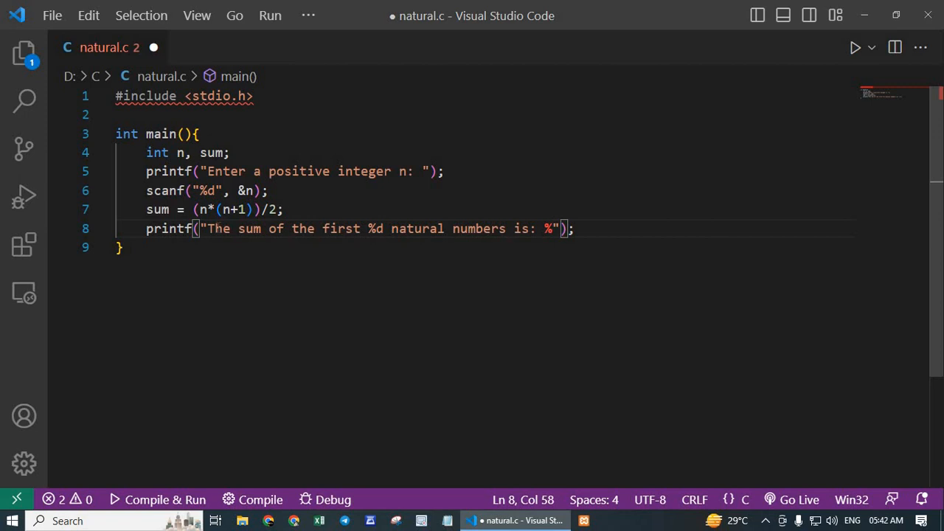
type("\\n")
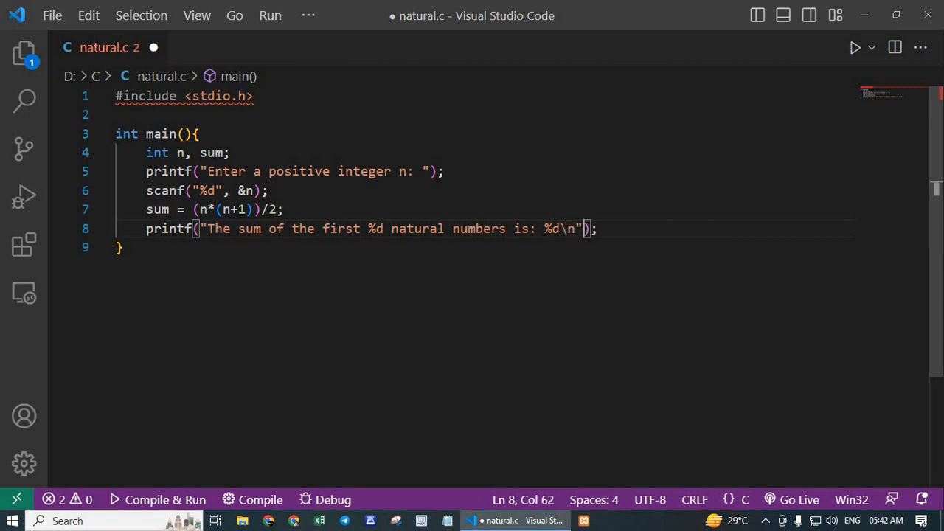
type(", n, sum")
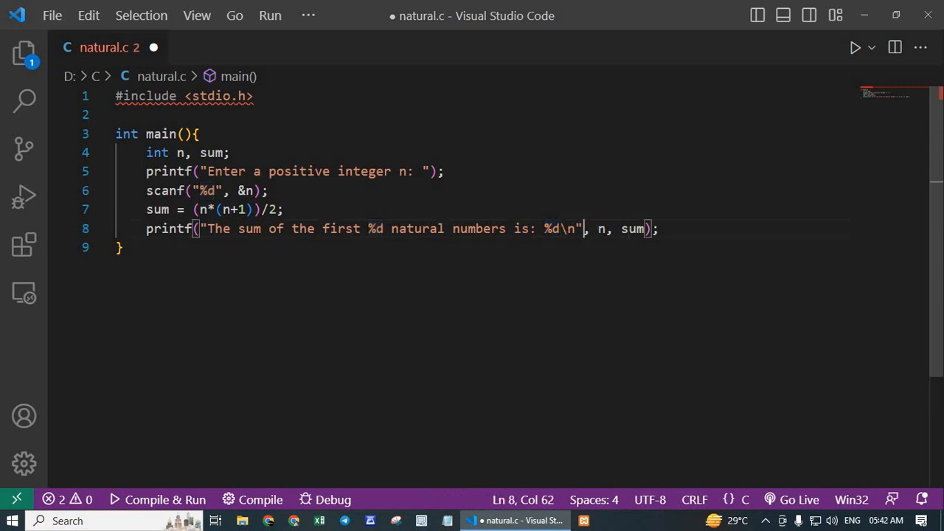
left_click_drag(585, 229, 644, 229)
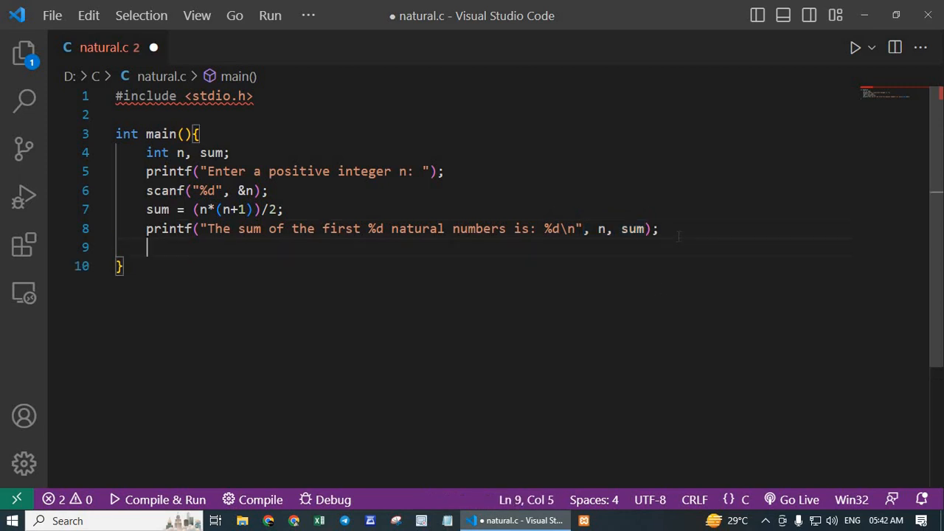
End main with return 0; and save natural.c with Ctrl+S
type("return")
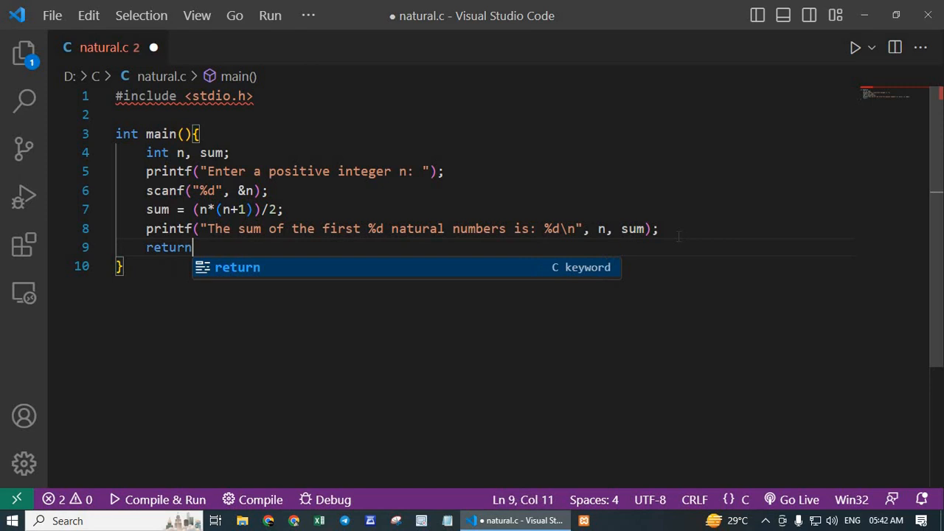
type("0;")
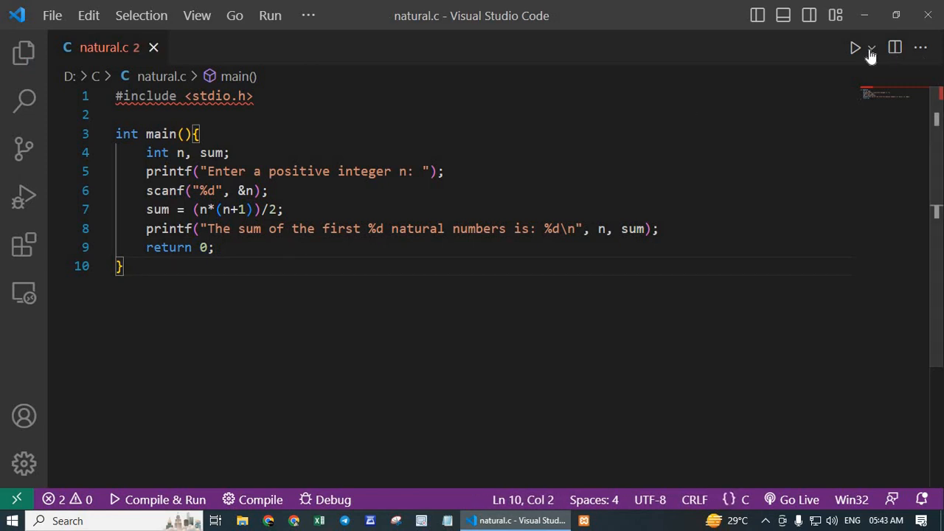
Run natural.c via Run Code and enter 6 at the terminal's prompt for n
left_click(259, 499)
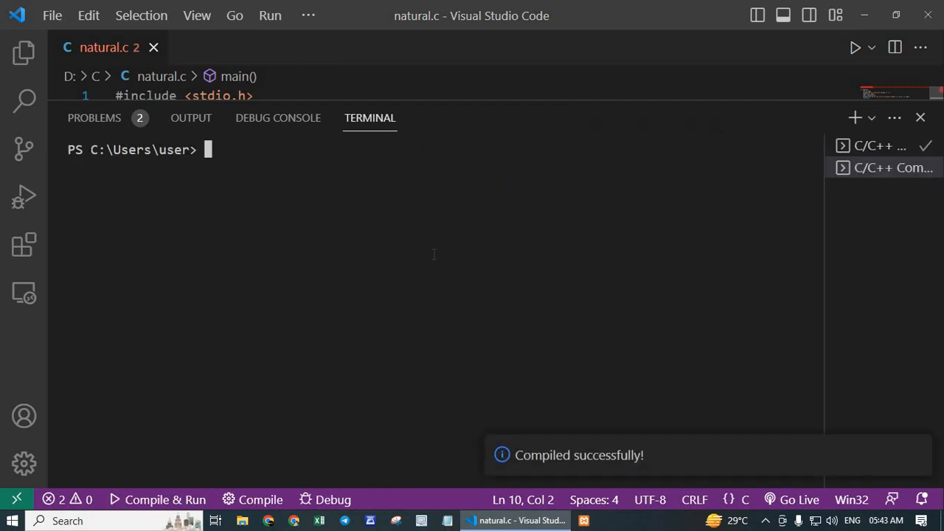
left_click(166, 499)
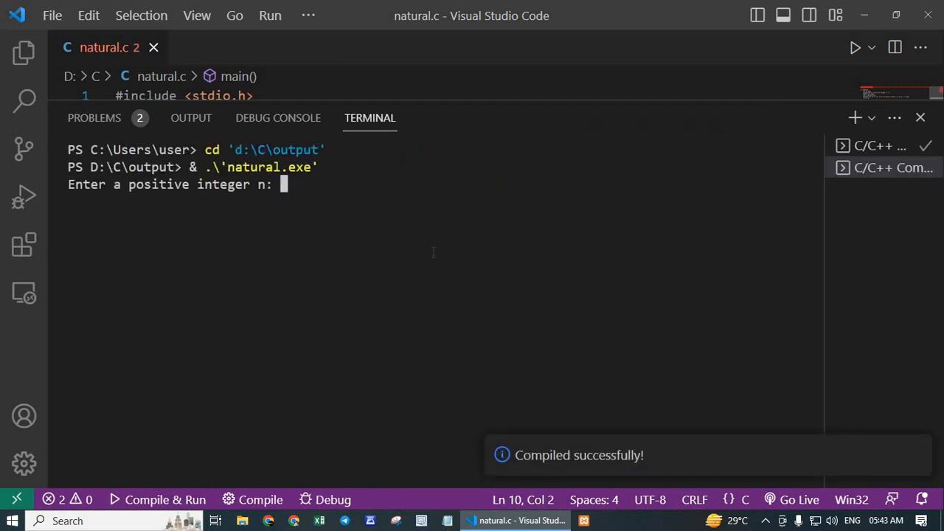
type("5")
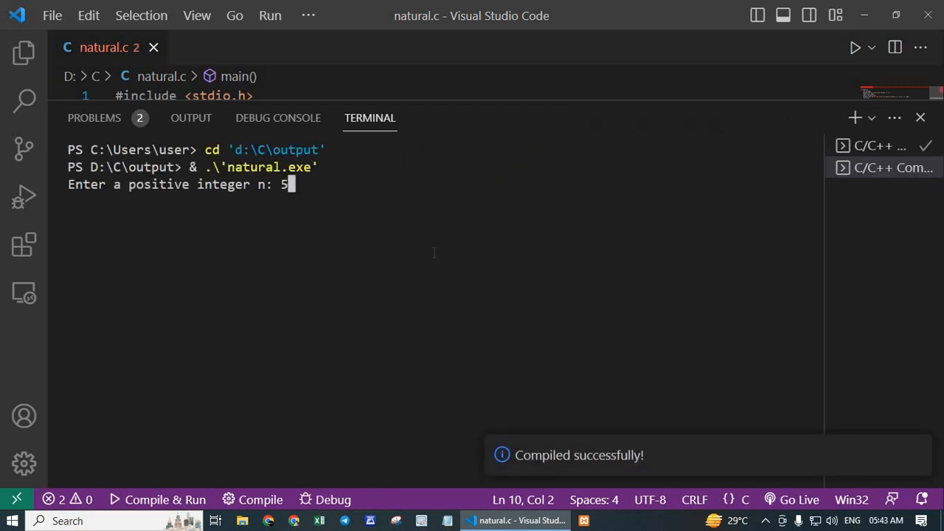
type("6")
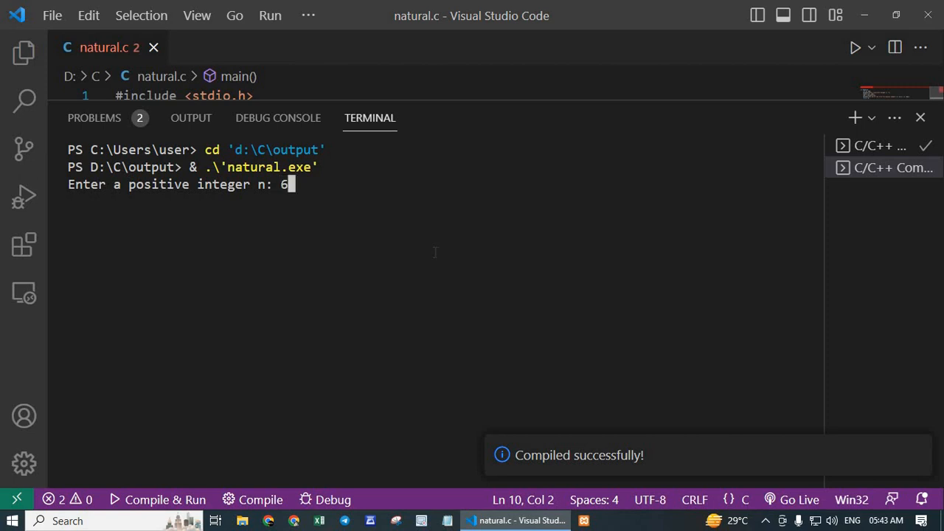